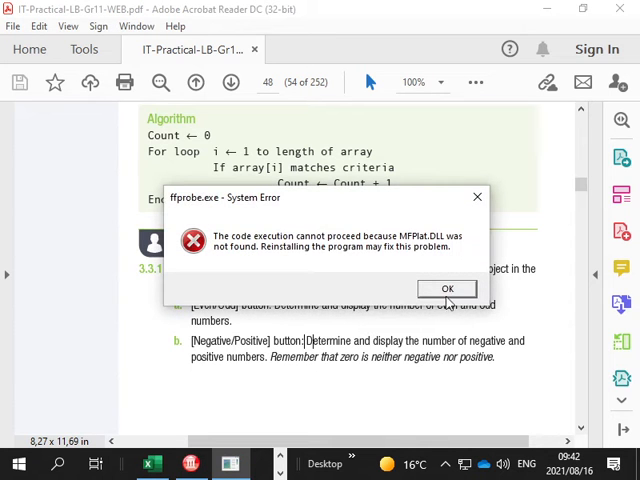
Dismiss the ffprobe.exe system error dialog in Acrobat Reader.
click(447, 288)
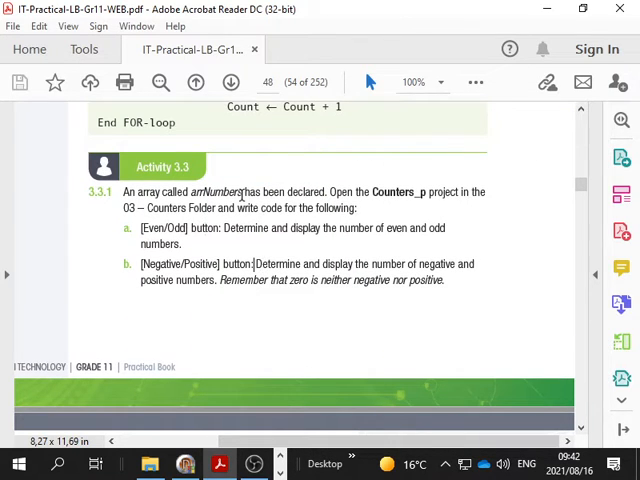
mouse_move(325, 196)
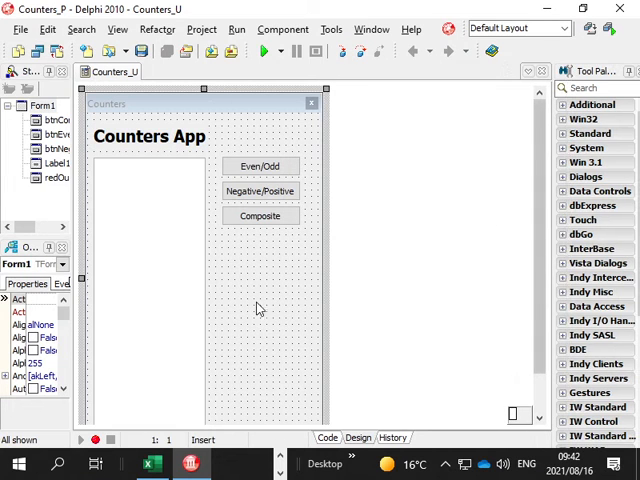
Select the Even/Odd button on the Counters form to reach its click handler.
click(260, 166)
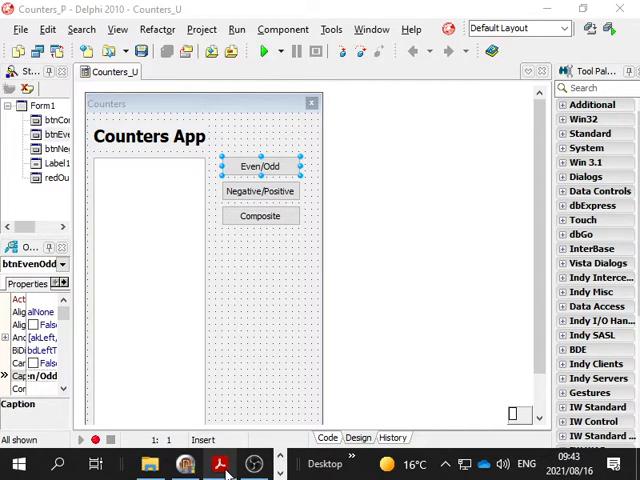
click(220, 463)
text(var icounteven, icounto)
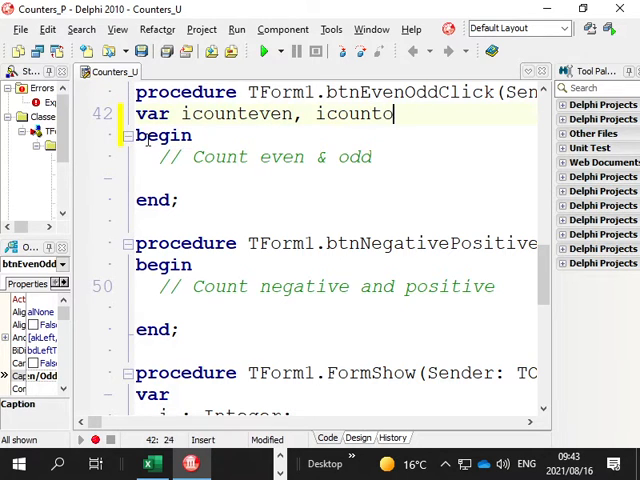
Declare icounteven, icountodd and k as integers, then start the for loop line.
text(dd : integer;)
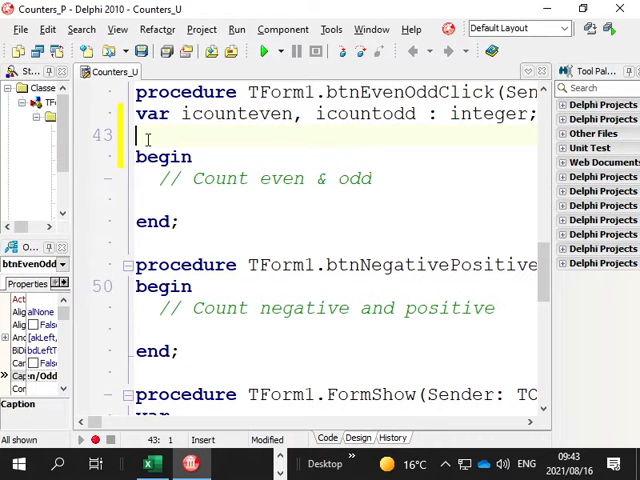
text(k :)
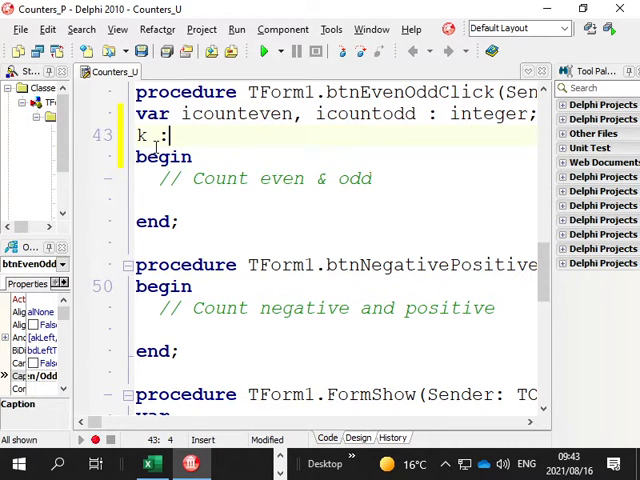
text(integer;)
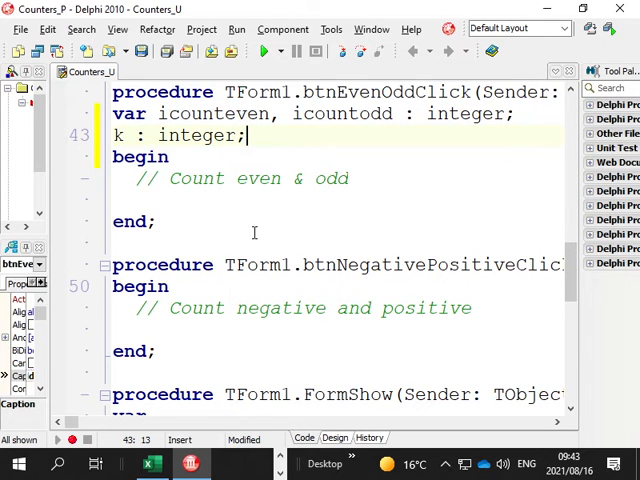
click(133, 199)
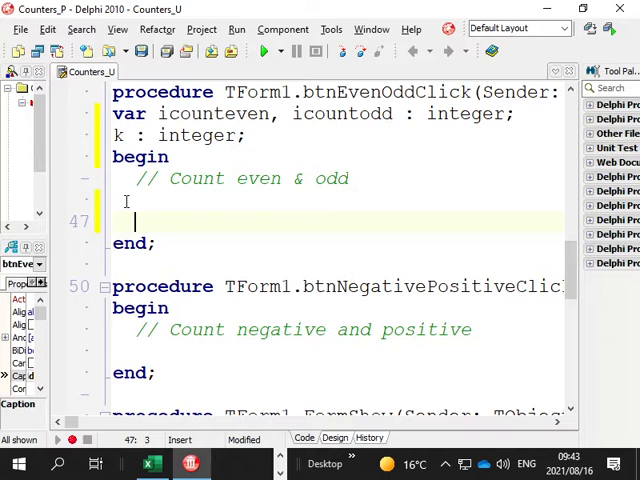
text(for I := 0 to List.Count - 1 do)
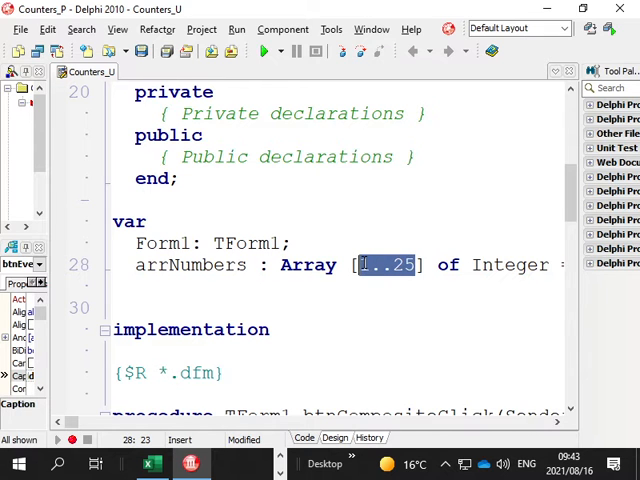
scroll(right, 3)
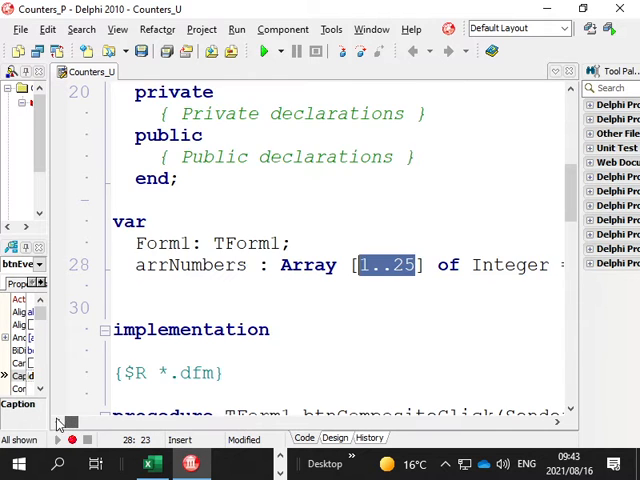
scroll(down, 3)
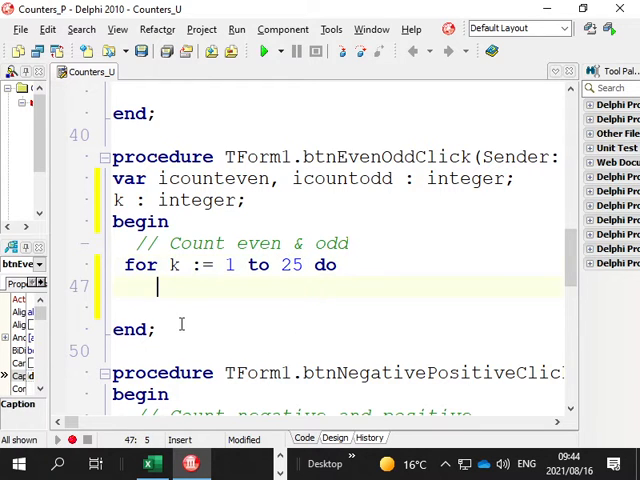
Add a begin…end block to the for k := 1 to 25 loop.
text(begin)
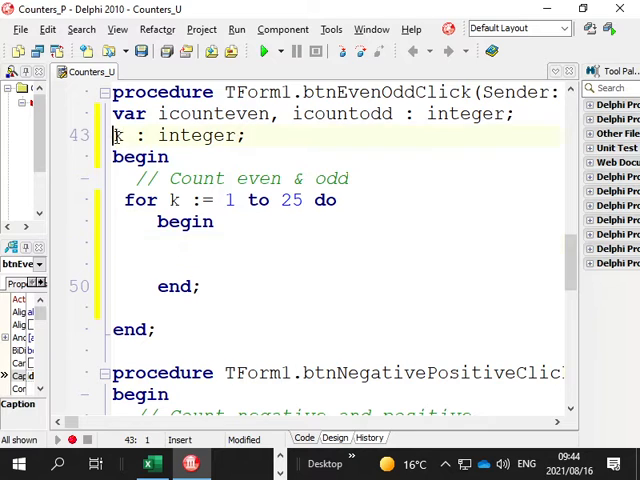
click(180, 244)
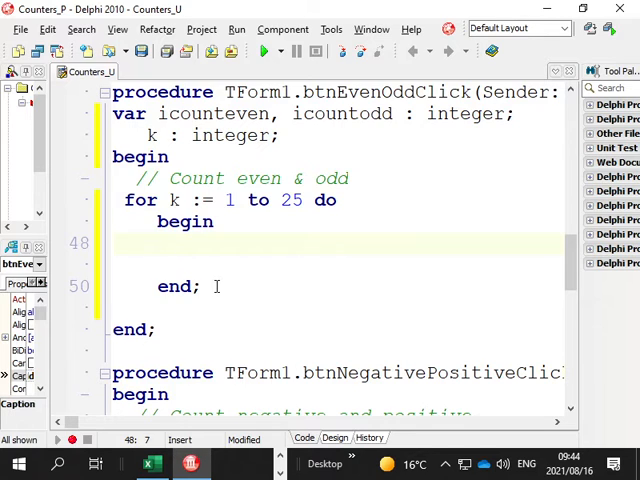
click(180, 243)
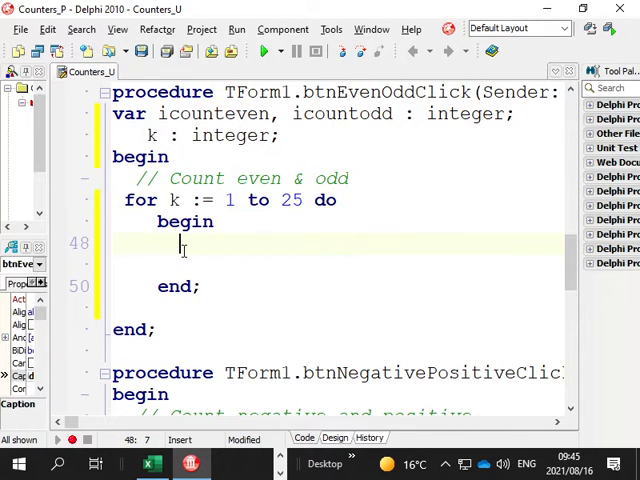
Write the loop body: if arrnumbers[k] mod 2 = 0 then inc(icounteven) else inc(icountodd).
text(if True then)
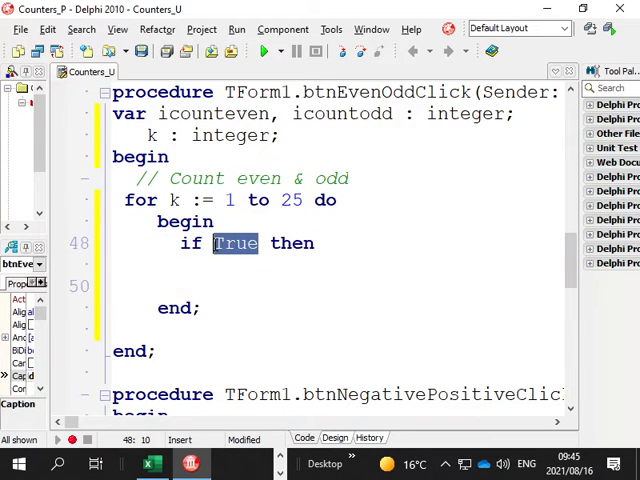
text(arrnumbers[k)
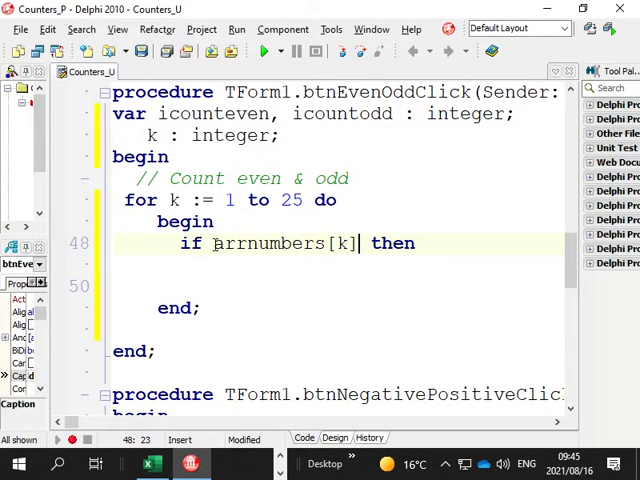
text(mod 2 =)
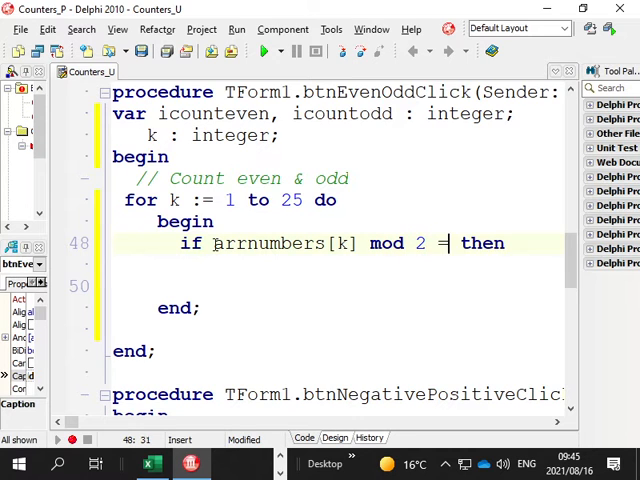
text(0)
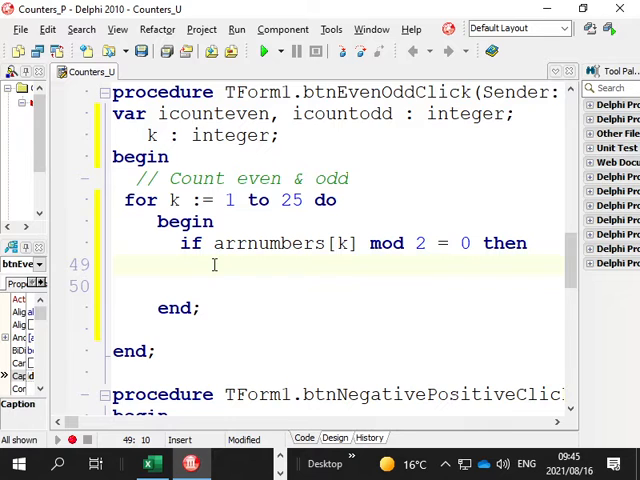
text(inc(icoutn)
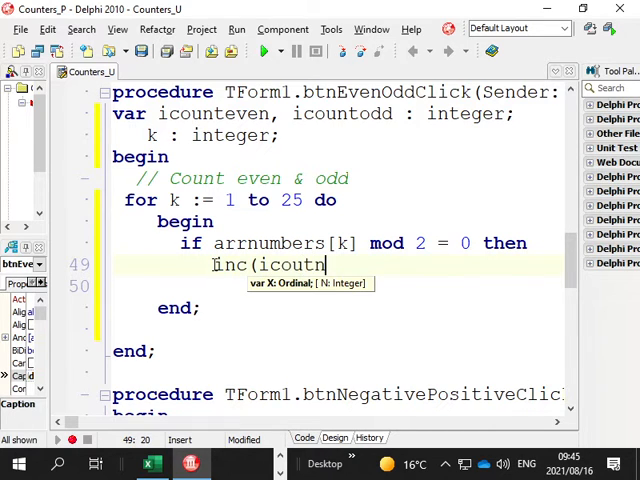
text(even))
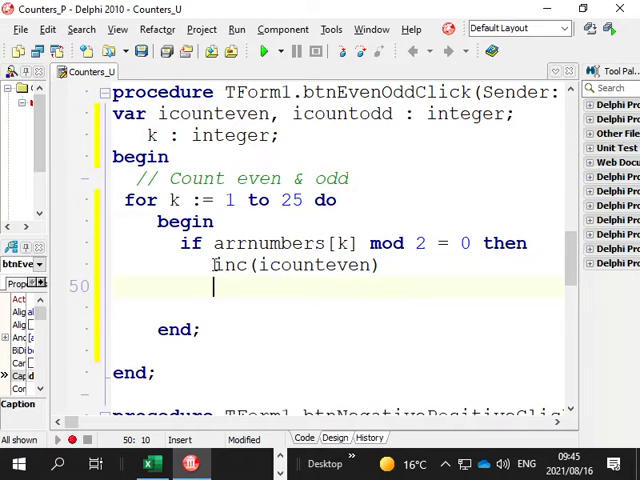
text(else)
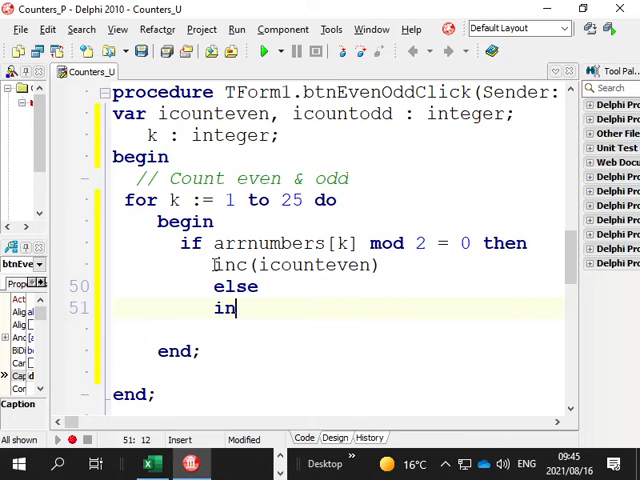
text(c(ic)
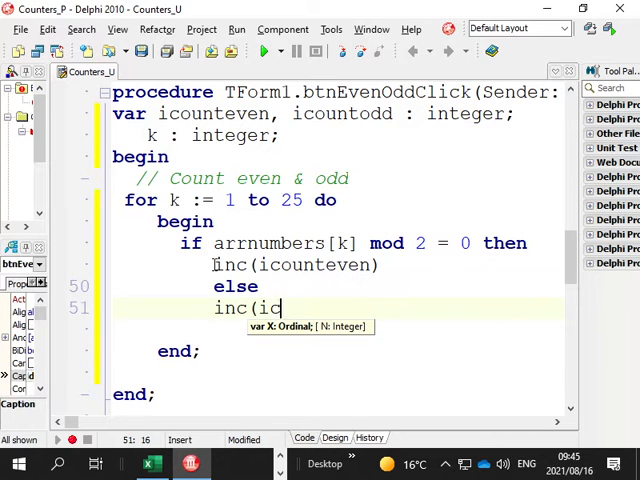
text(untodd))
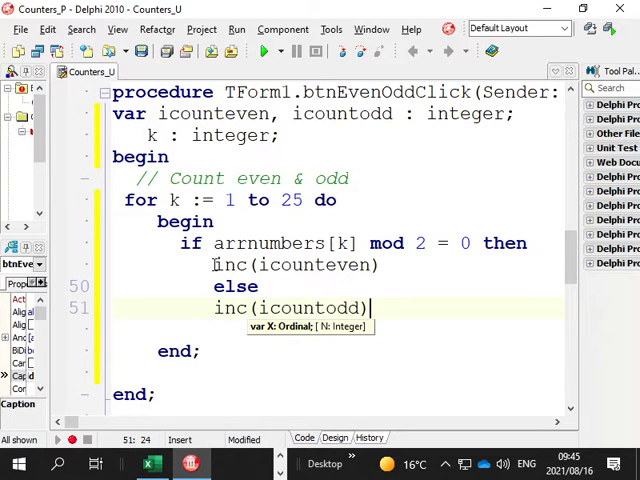
text(;)
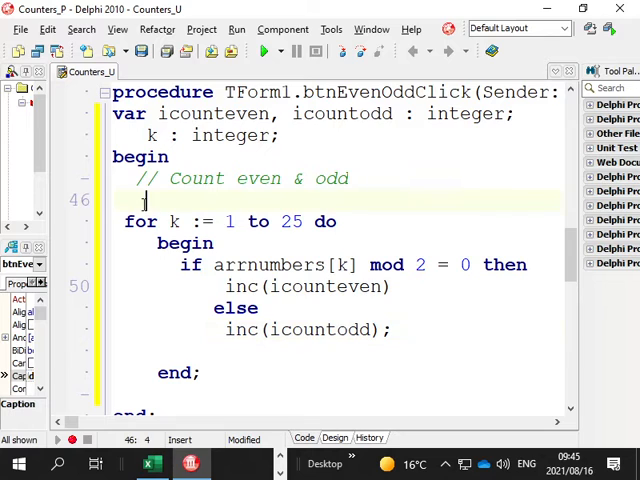
Initialise icounteven and icountodd to 0 before the loop and recheck the task sheet.
text(icount)
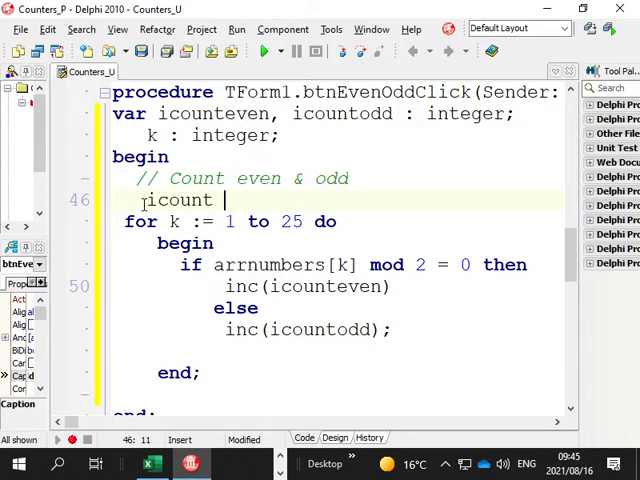
text(even)
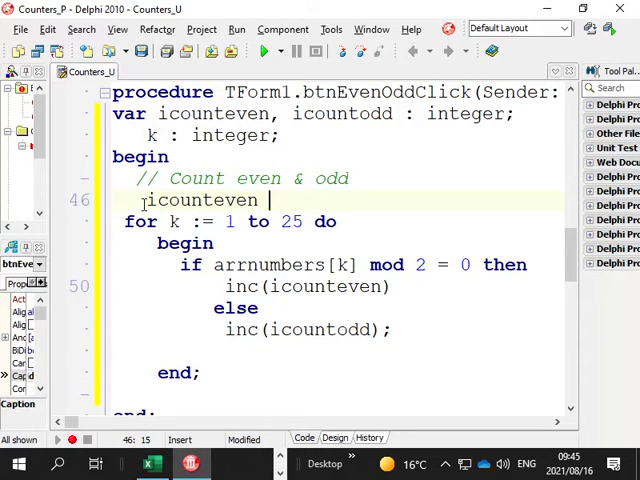
text(:= 0;\)
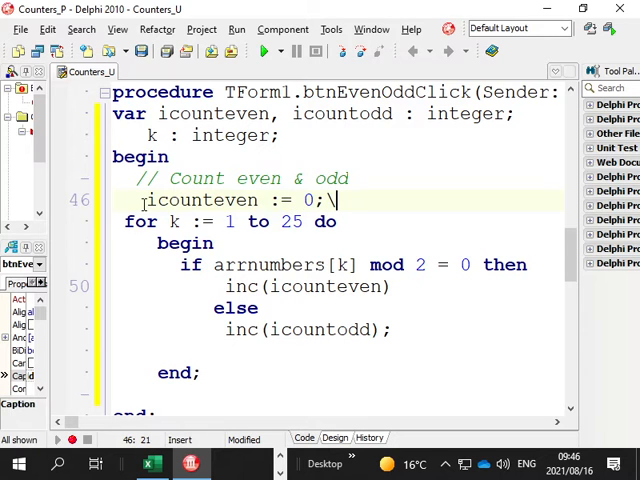
key(Return)
text(icountodd := 0;)
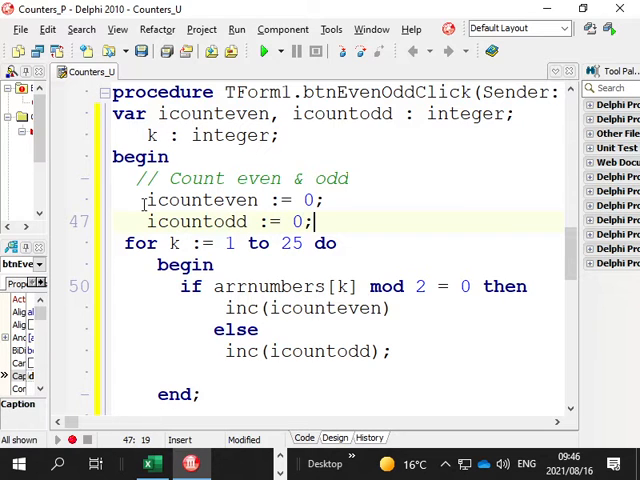
key(Return)
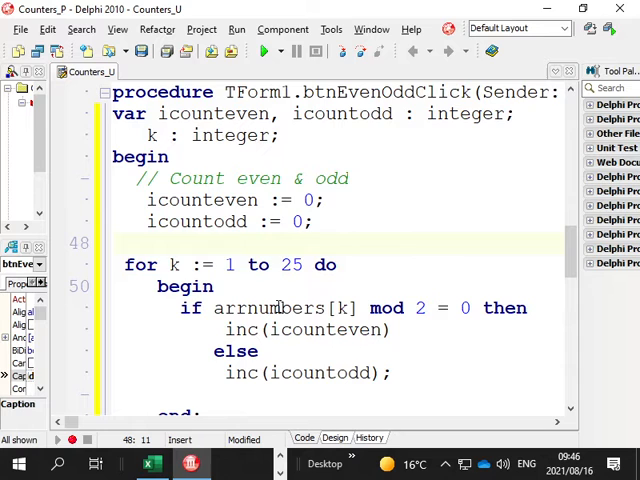
scroll(down, 3)
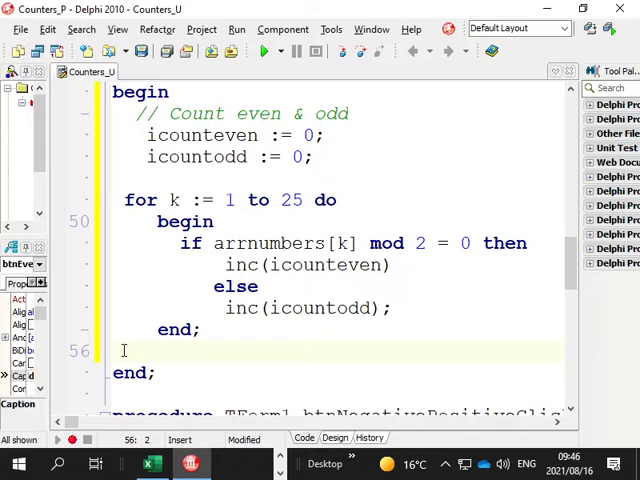
key(enter)
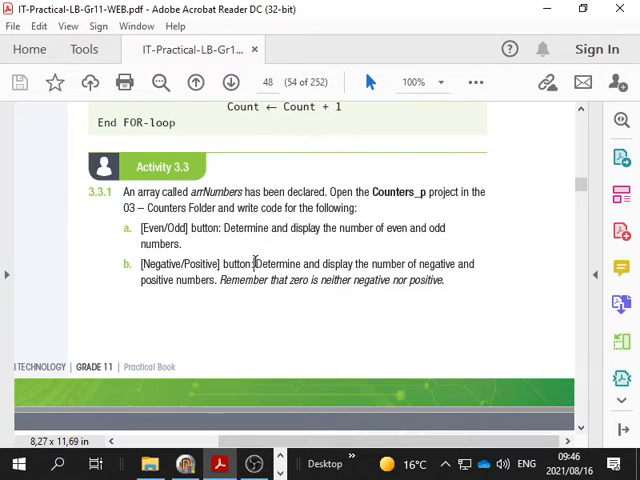
scroll(down, 3)
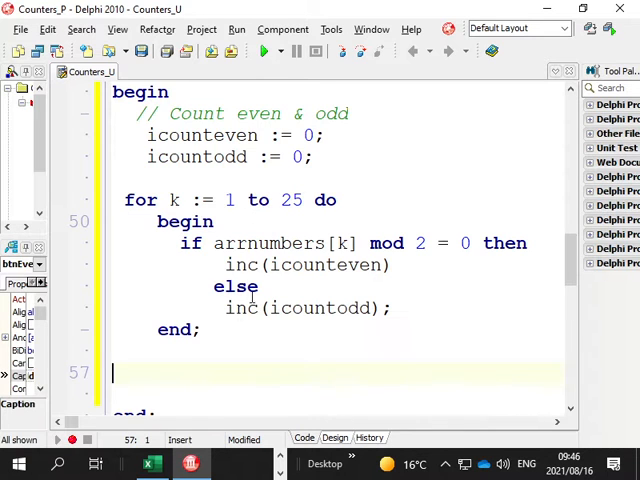
Add redout lines 'odd numbers = ' with icountodd and 'even numbers = ' with icounteven.
text(redout)
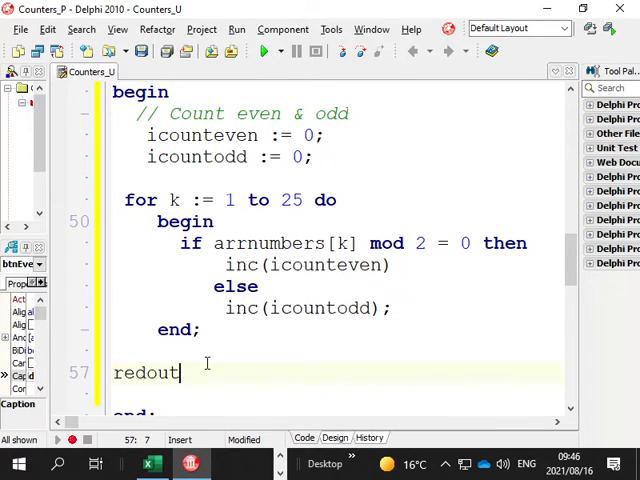
text(.Lines.ad)
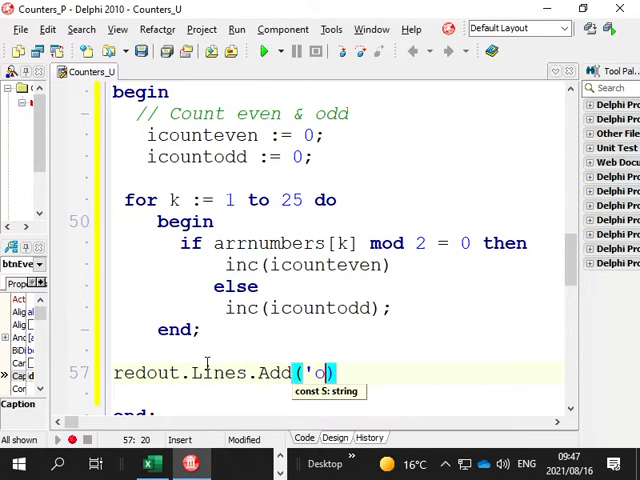
text(dd numbe)
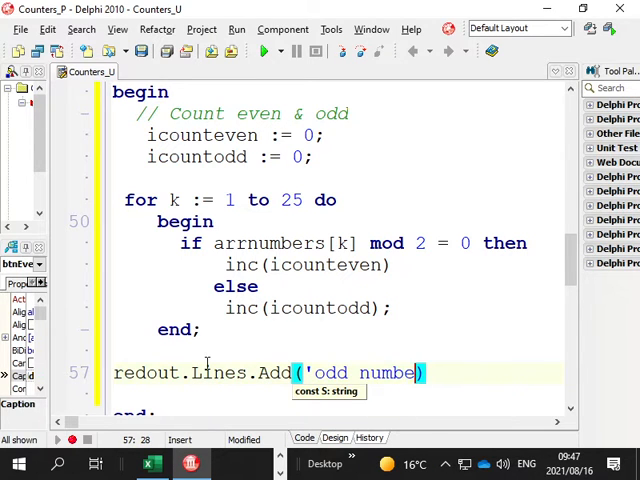
text(s = ')
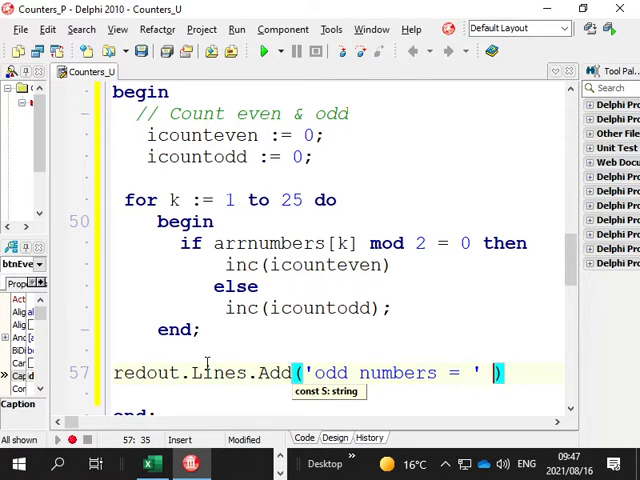
text(+))
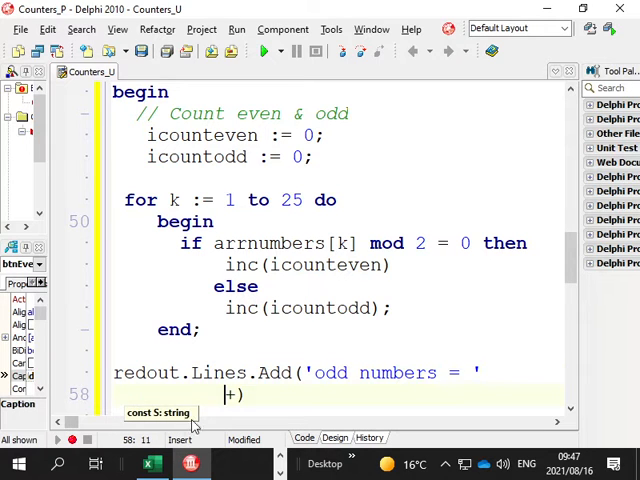
text(int))
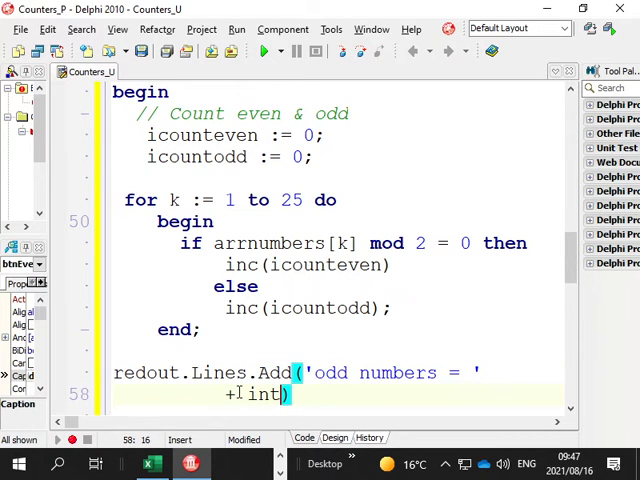
text(tostr(ico)
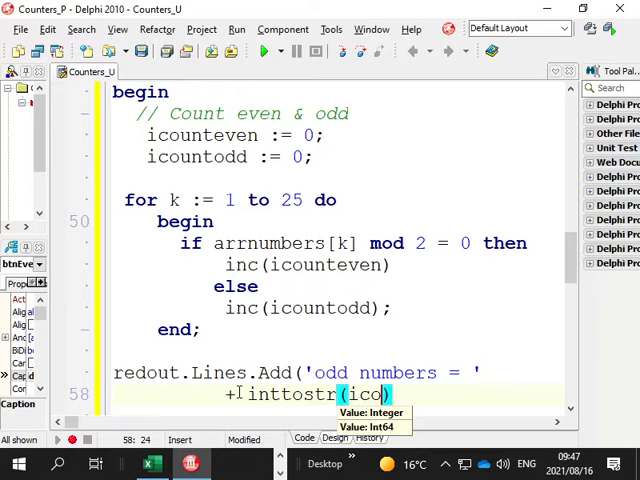
text(untodd)
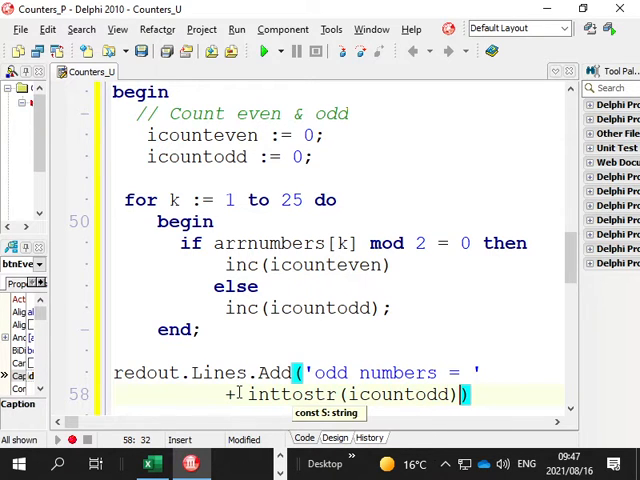
text(;)
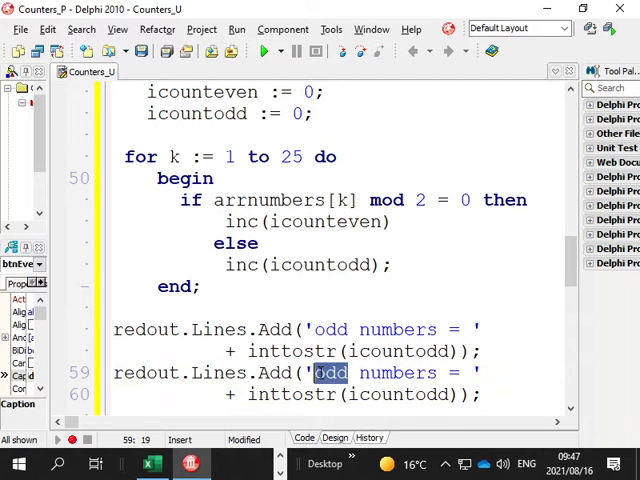
text(even)
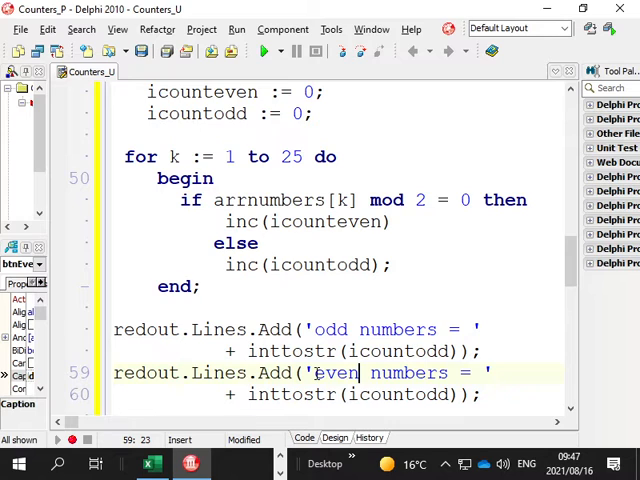
double_click(432, 394)
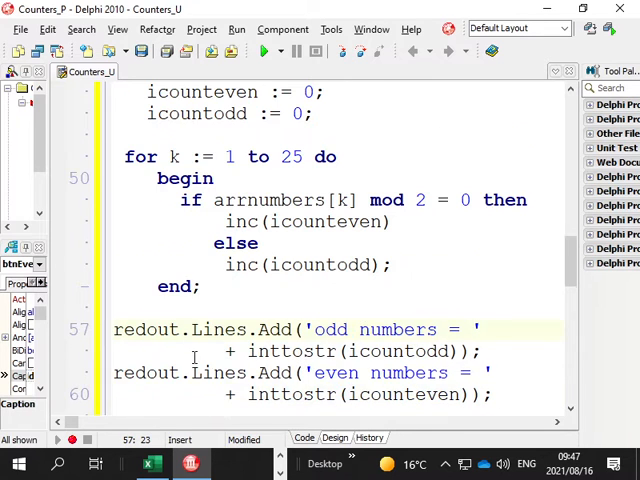
scroll(down, 3)
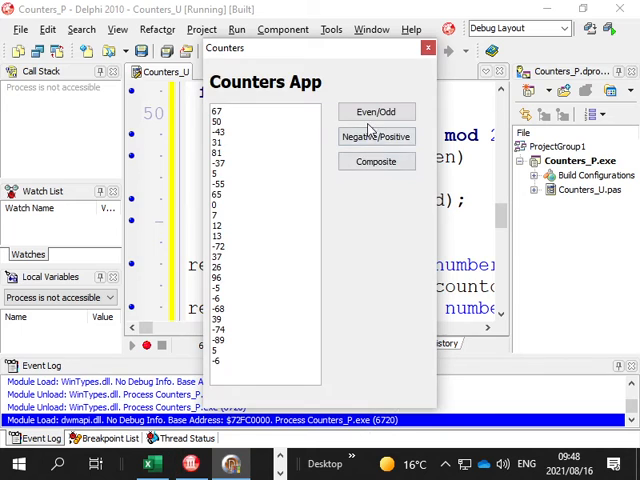
click(376, 111)
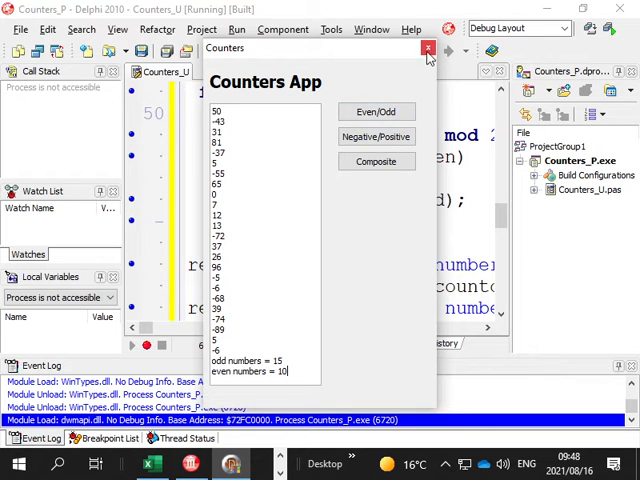
click(428, 48)
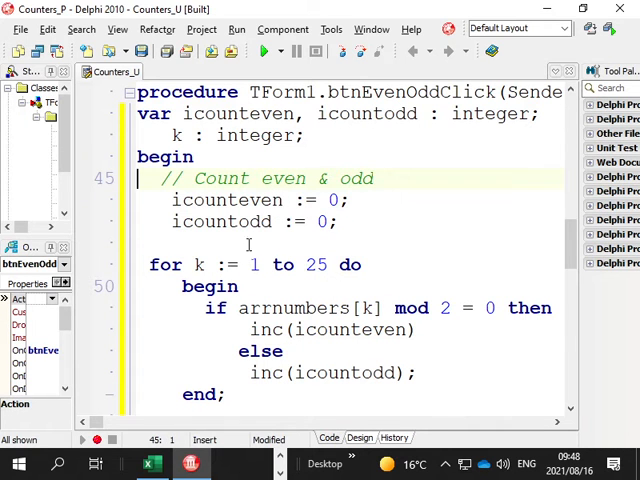
Insert redout.Clear; after the counter initialisation, then return to the practical book PDF.
text(red)
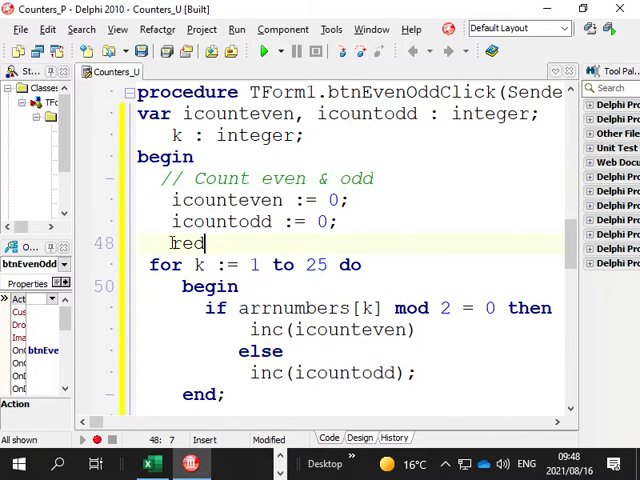
text(out.clear)
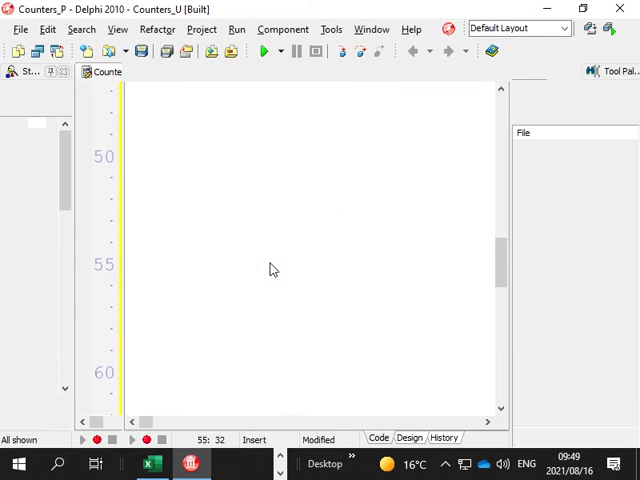
click(264, 51)
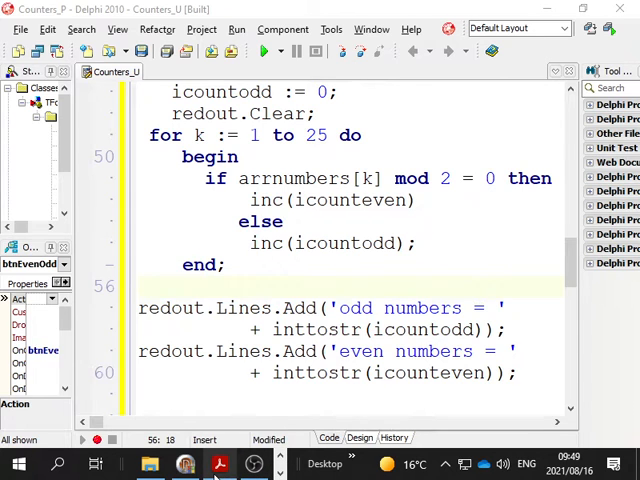
click(219, 463)
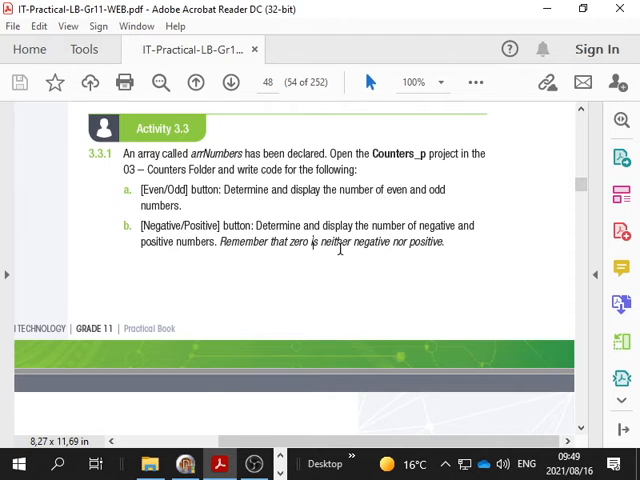
Read Activity 3.3 items a and b on page 48, then return to Delphi.
scroll(down, 3)
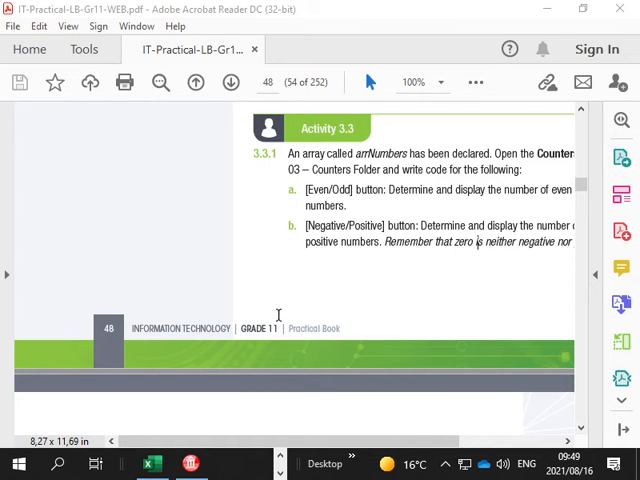
scroll(down, 3)
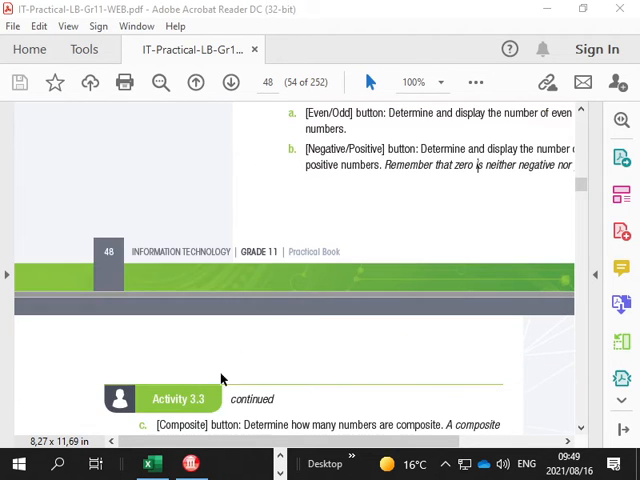
click(189, 463)
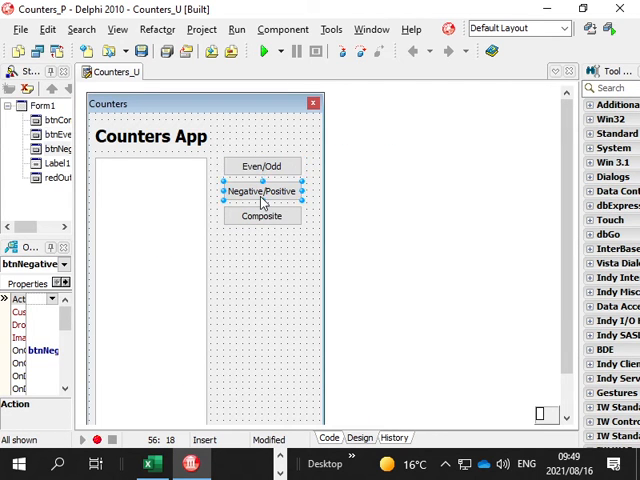
In the Negative/Positive handler, declare icountpos, icountneg and k as integers.
double_click(262, 191)
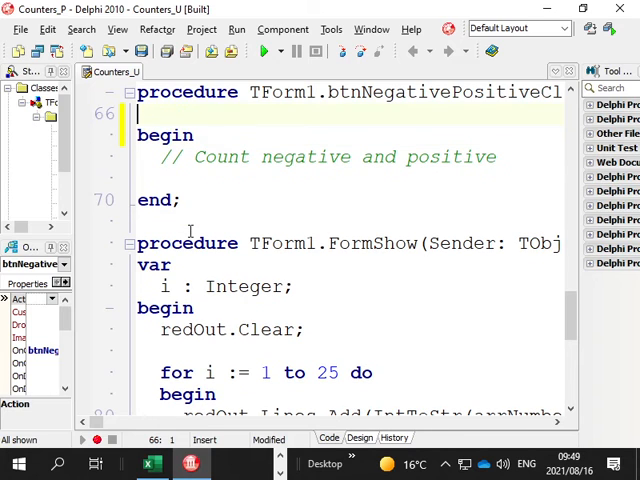
text(var icount)
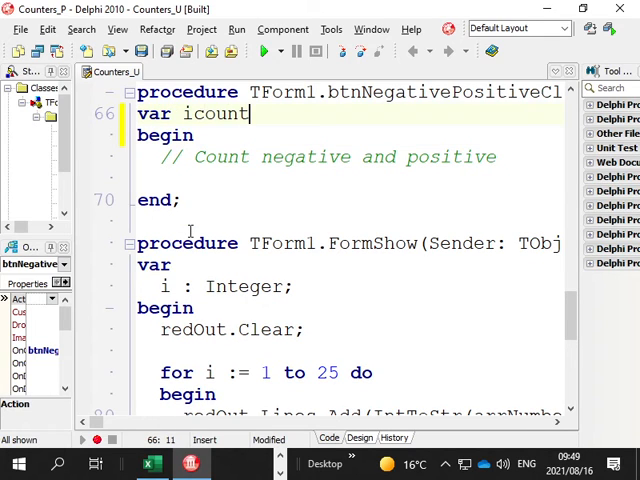
text(pos, id)
text(k :)
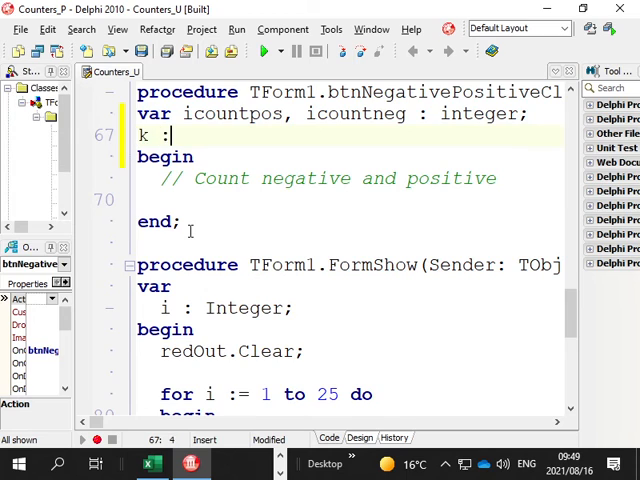
text(integer;)
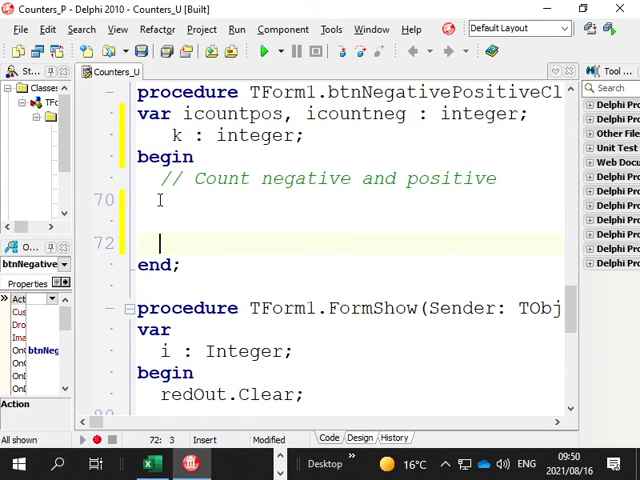
key(Backspace)
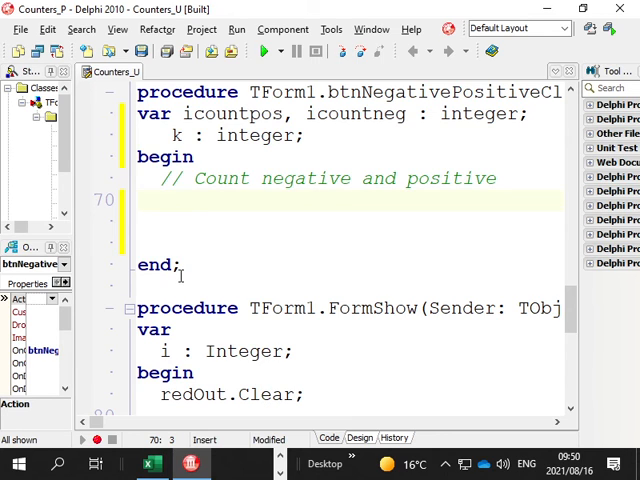
Add a for k := 1 to 25 loop with an empty begin…end block.
text(for k := 0 to List.Count - 1 do)
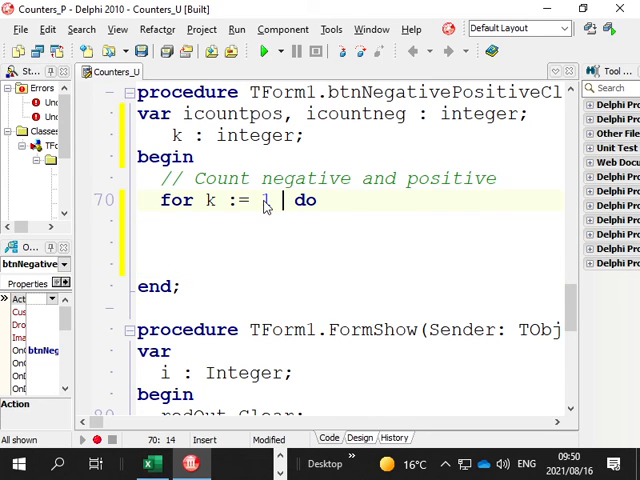
text(to 25)
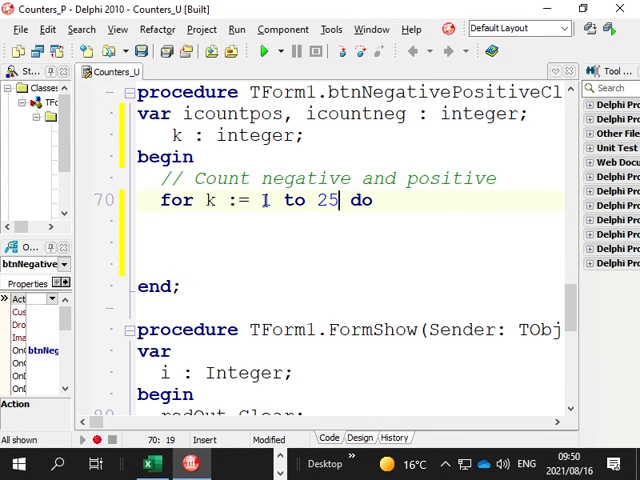
mouse_move(192, 219)
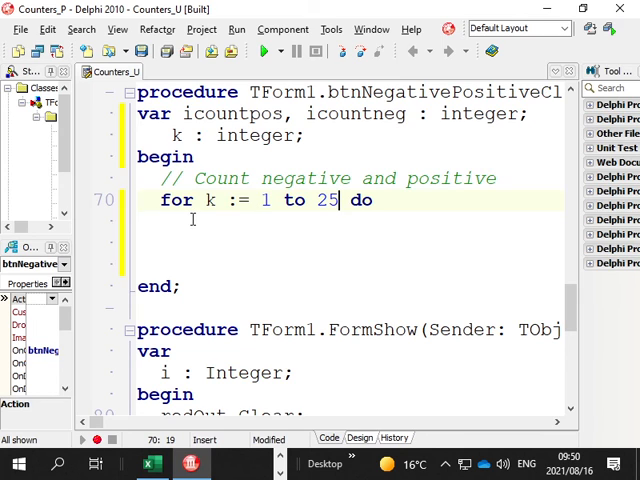
text(begin)
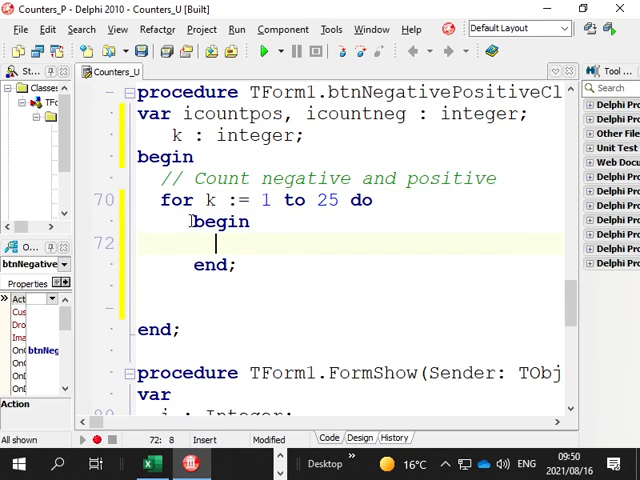
key(Return)
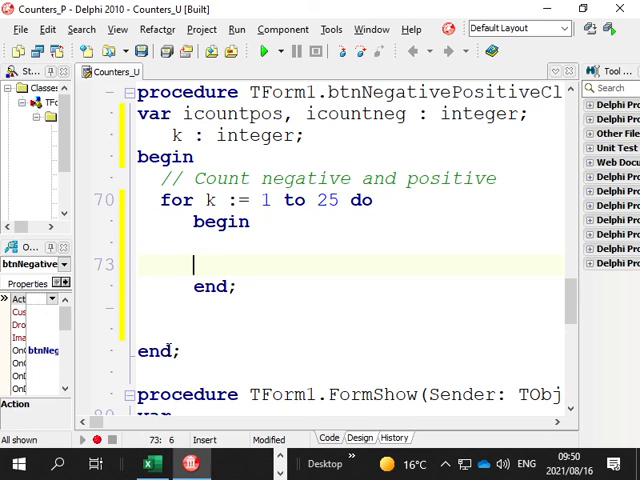